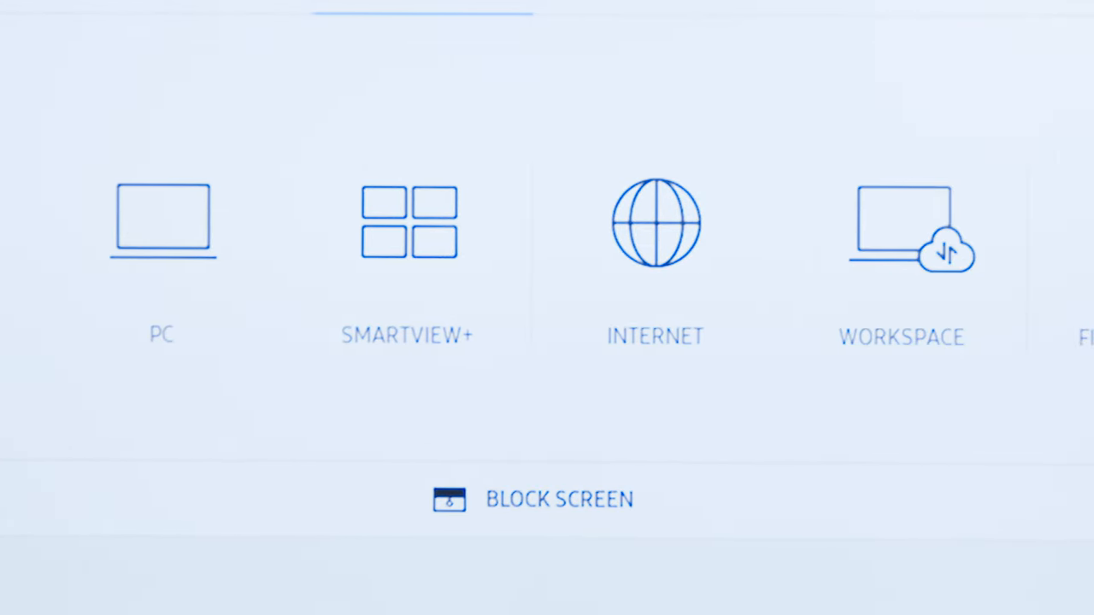
Browse the Import sources, then switch to the Export destinations (Email, Print, USB, Network Drive, Mobile, Screen Share)
scroll(left, 3)
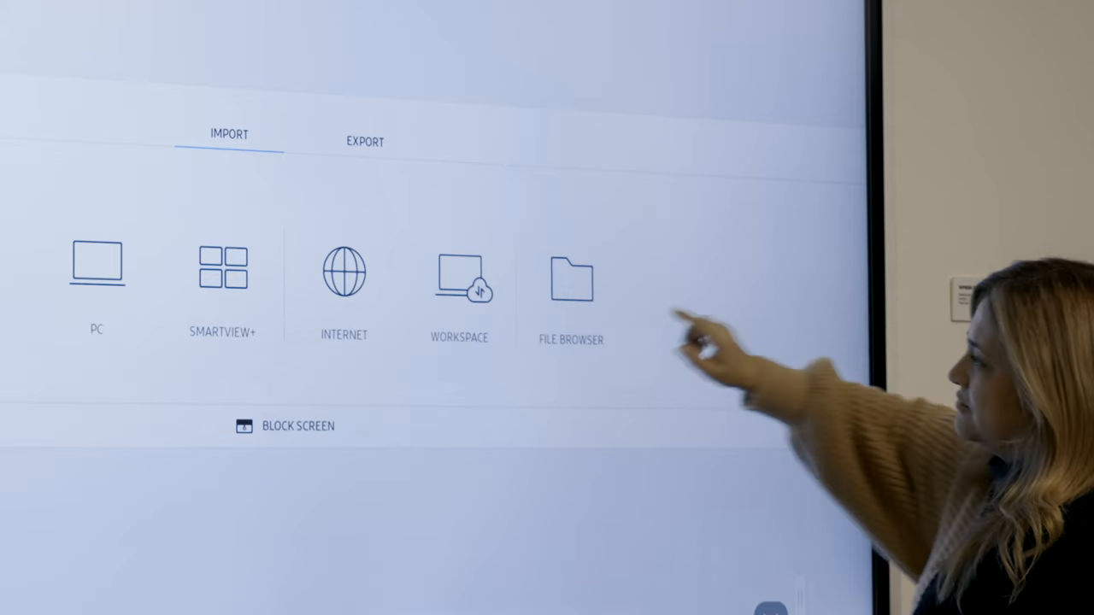
click(343, 273)
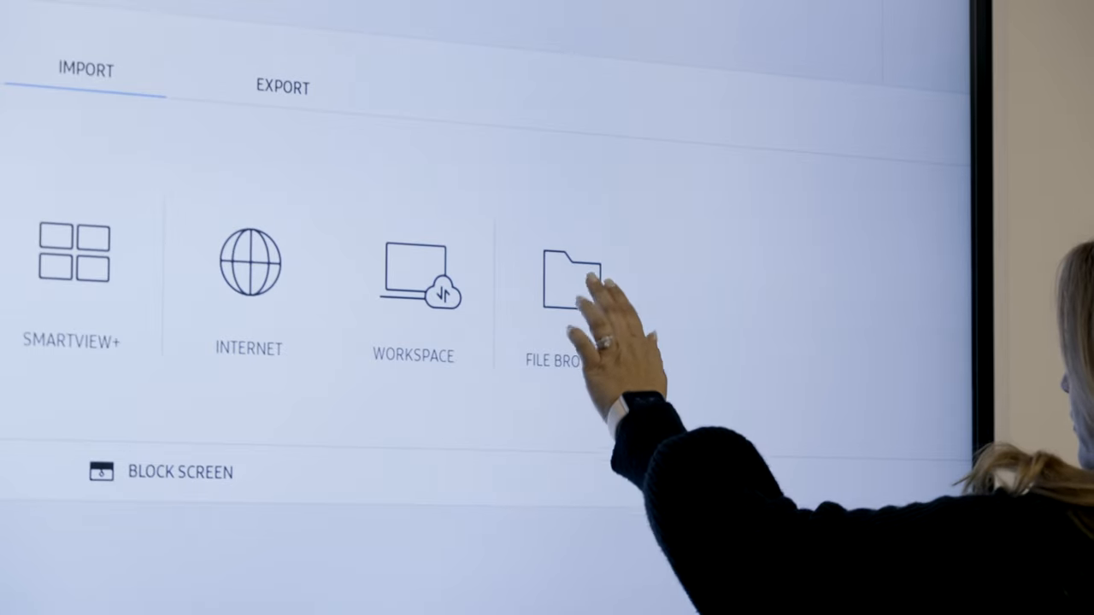
click(571, 282)
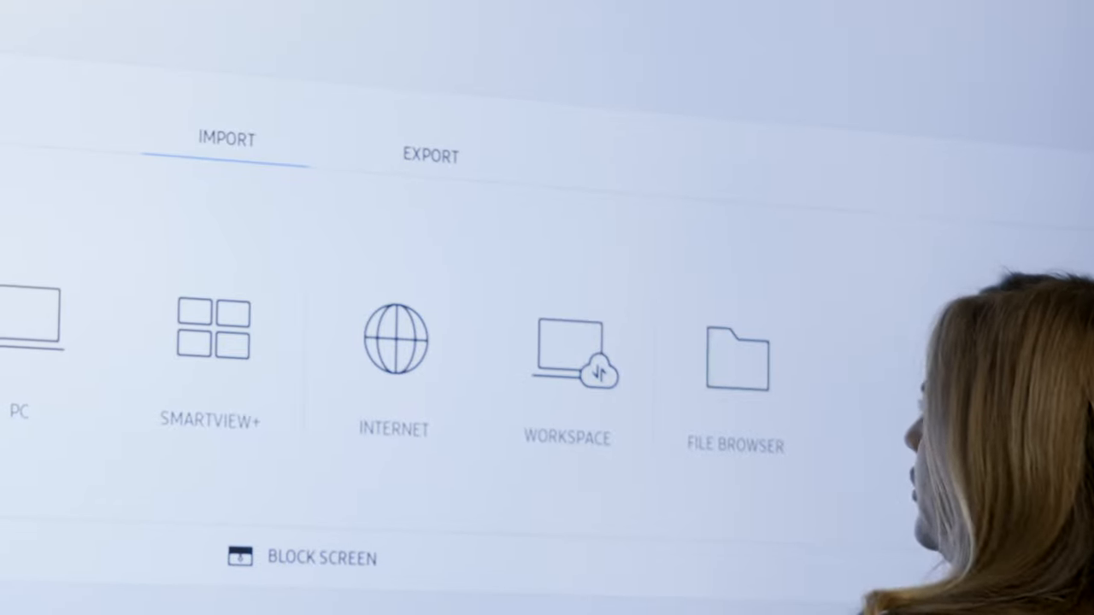
click(431, 153)
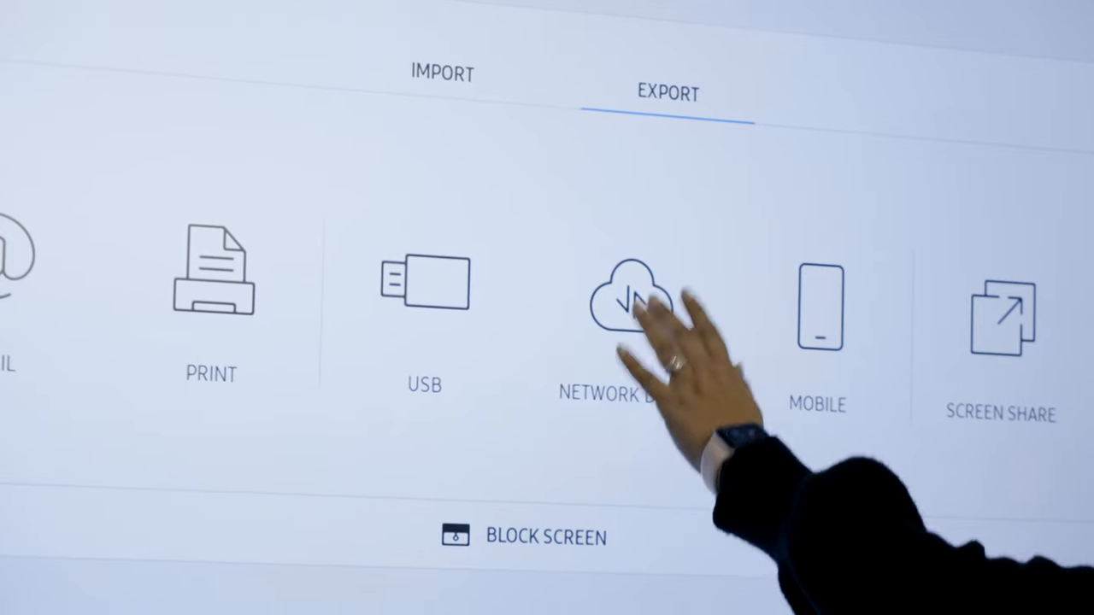
Choose Mobile export to show the phone QR connection screen with app store links
click(633, 299)
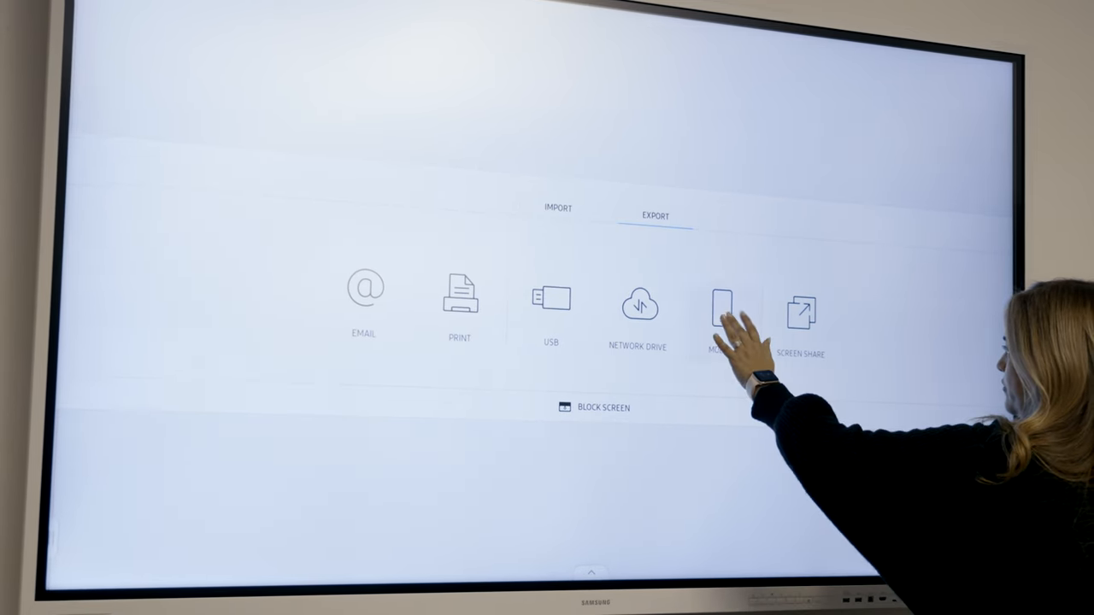
click(722, 317)
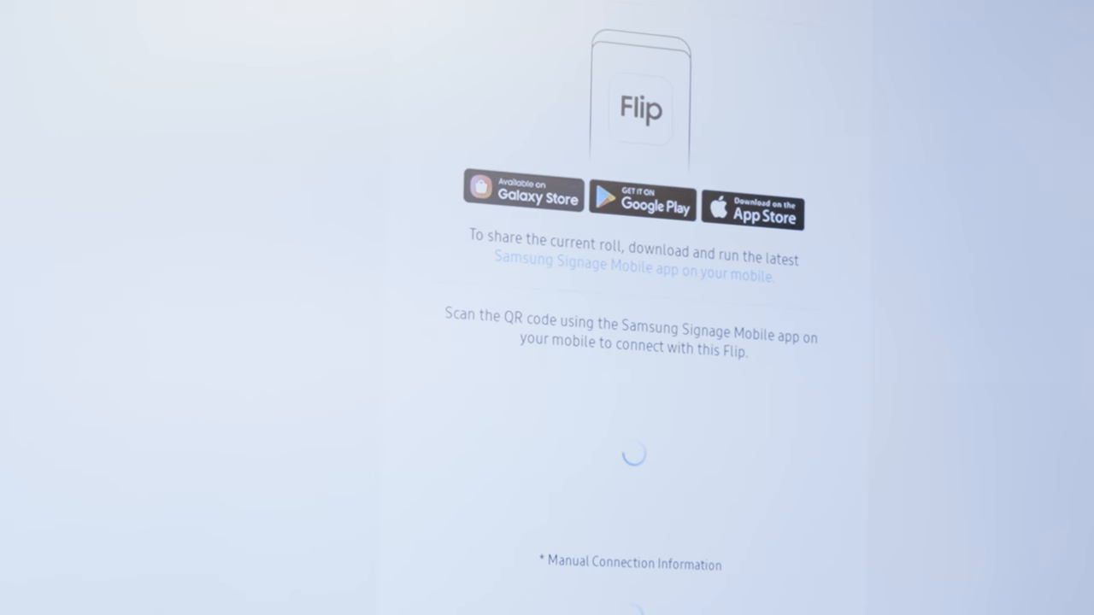